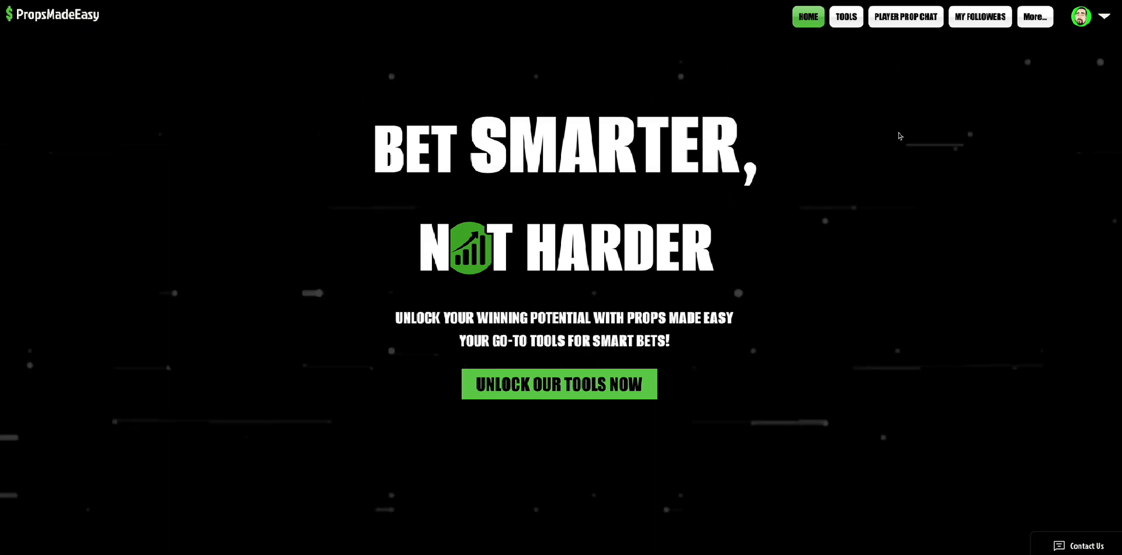
Reveal the Tools menu listing the NFL, NBA, NHL and MLB prop tools.
{"action": "left_click", "coordinate": [1035, 16]}
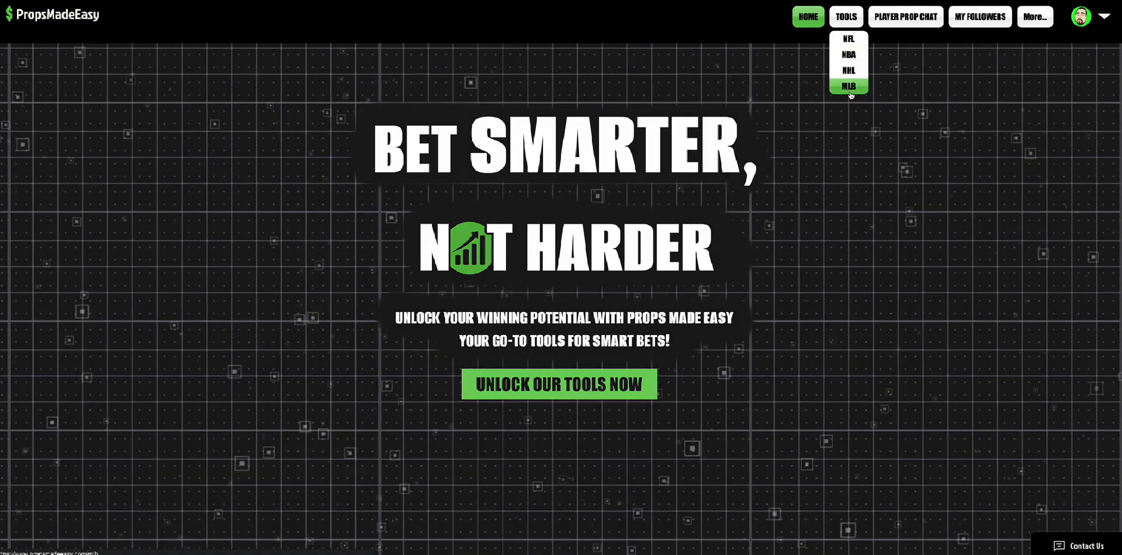
Load the MLB player prop tool and review its Hitter Fantasy Score lines, projections and differentials.
{"action": "left_click", "coordinate": [848, 86]}
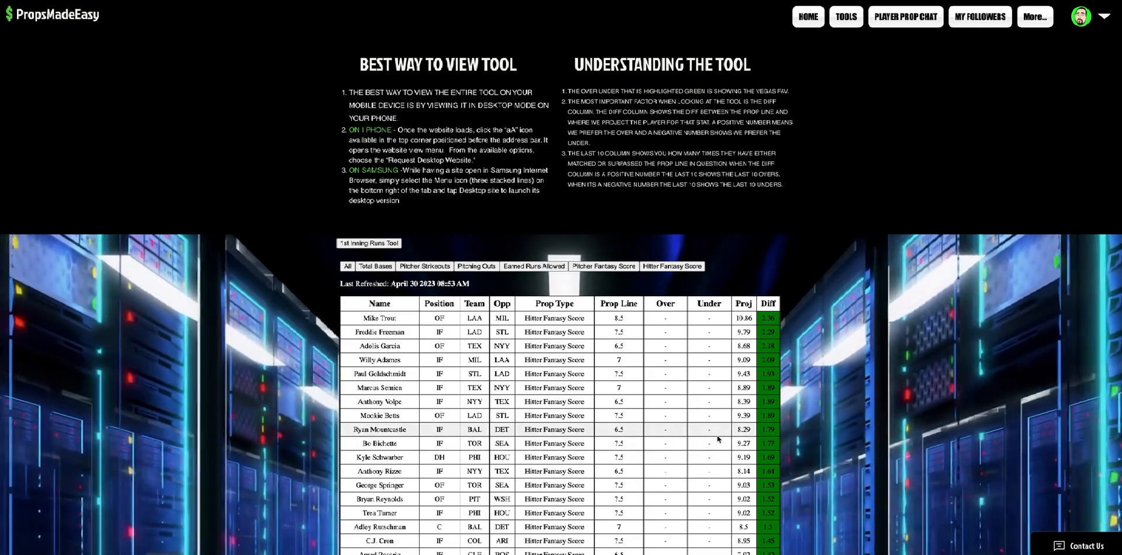
{"action": "scroll", "scroll_direction": "down", "scroll_amount": 3}
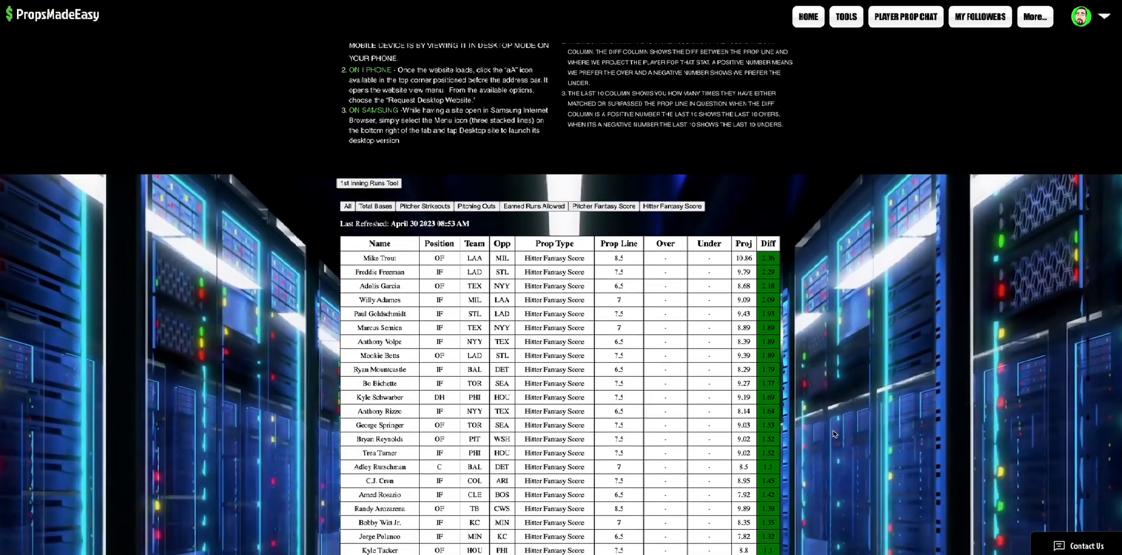
{"action": "scroll", "scroll_direction": "down", "scroll_amount": 3}
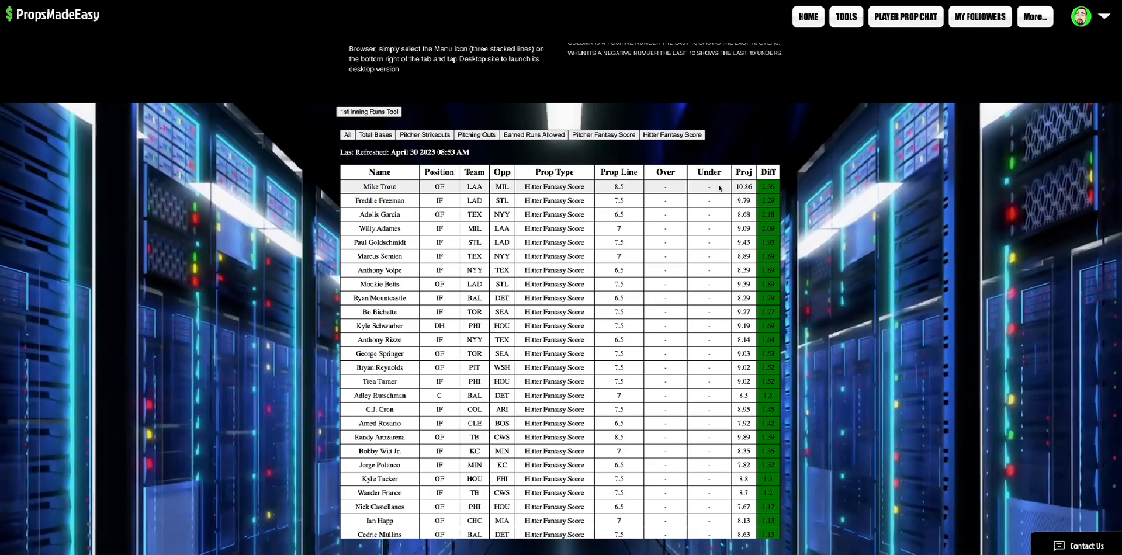
Show the Pitcher Strikeouts props sorted by Diff ascending, negative values first.
{"action": "left_click", "coordinate": [767, 172]}
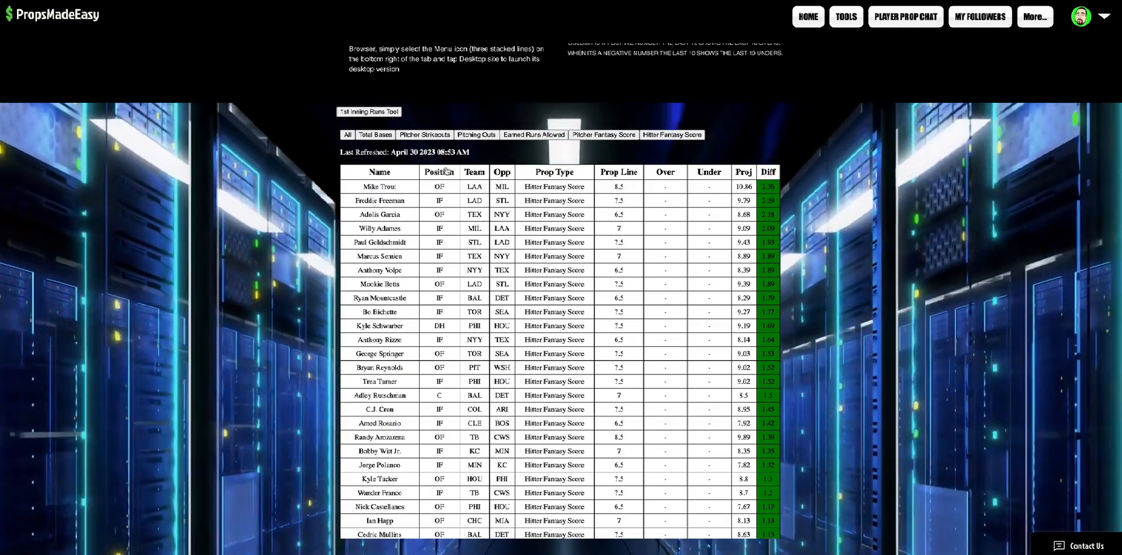
{"action": "left_click", "coordinate": [424, 134]}
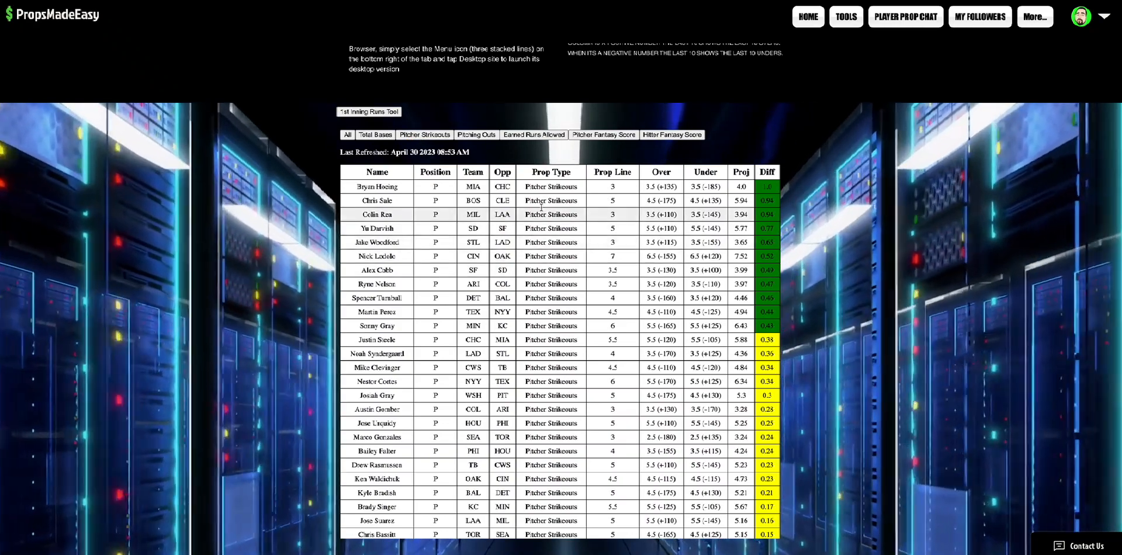
{"action": "left_click", "coordinate": [476, 134]}
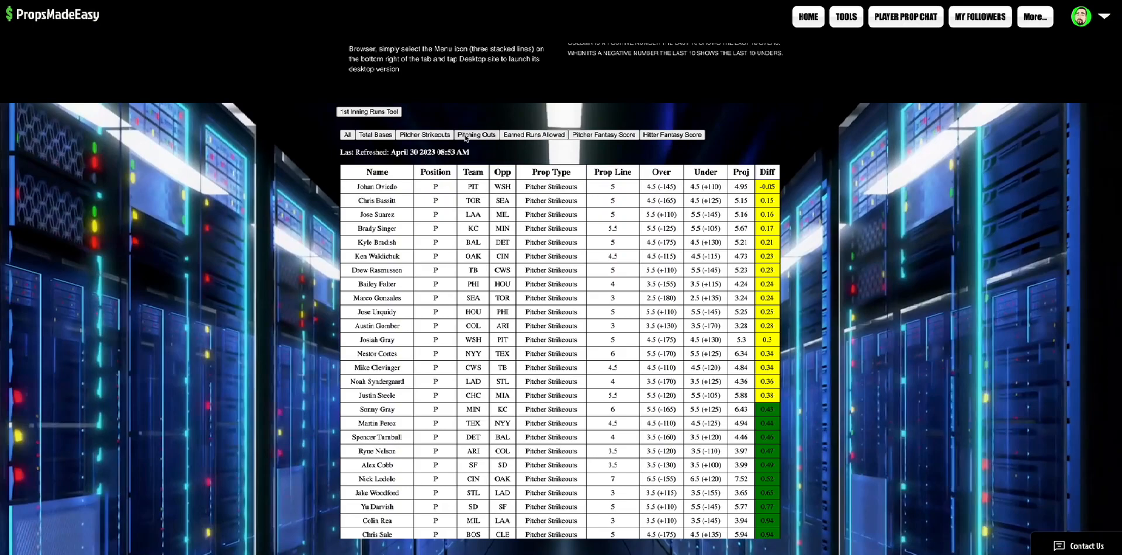
Switch the table to Hitter Fantasy Score props, still sorted by Diff lowest first.
{"action": "left_click", "coordinate": [476, 135]}
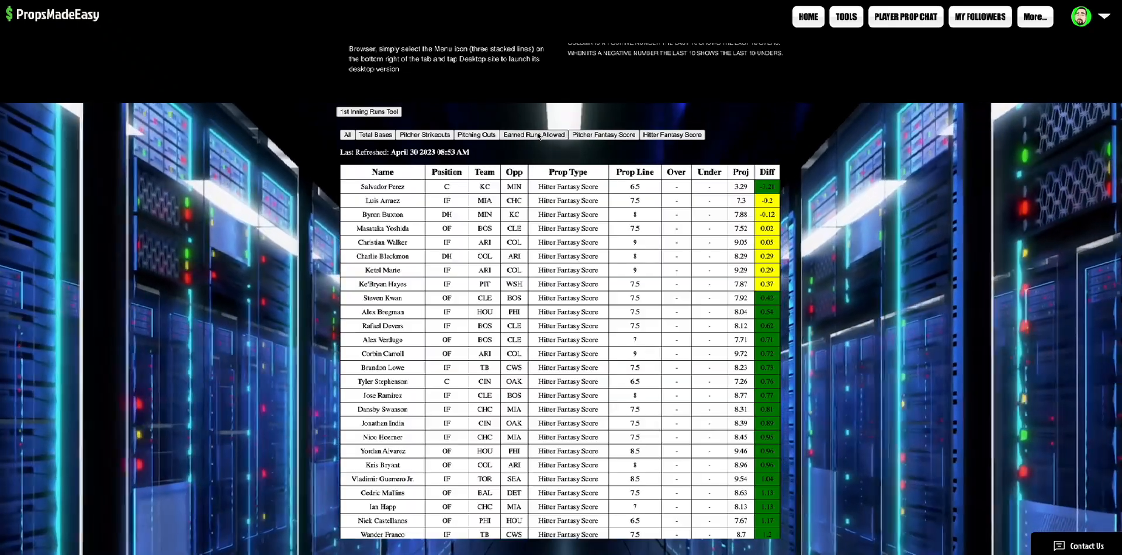
Sort the Hitter Fantasy Score props by Diff descending so Mike Trout leads the list.
{"action": "left_click", "coordinate": [533, 134]}
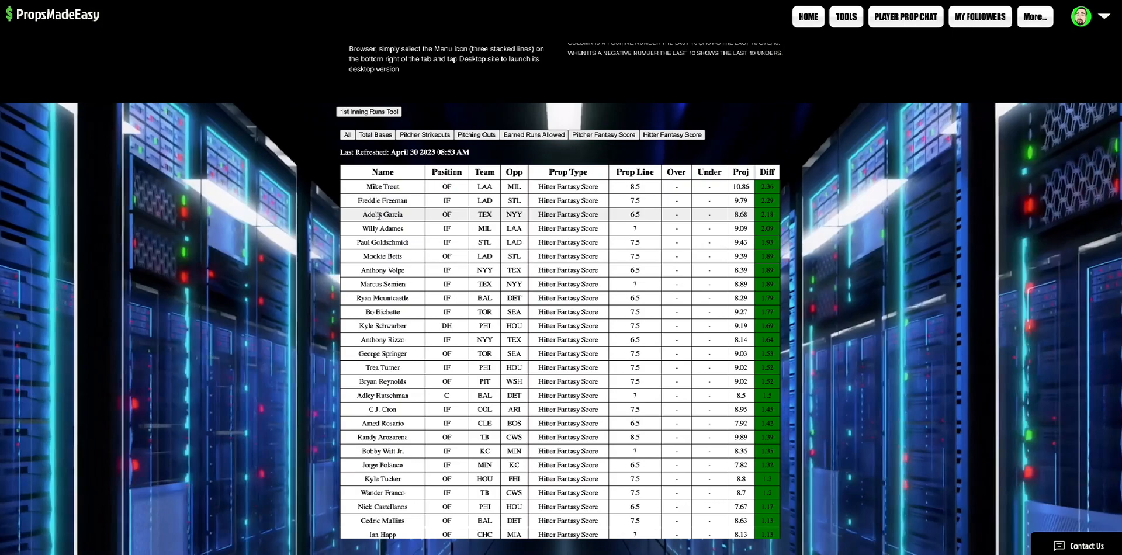
Reveal the More menu listing DFS Content, Contact and Terms & Conditions.
{"action": "double_click", "coordinate": [382, 215]}
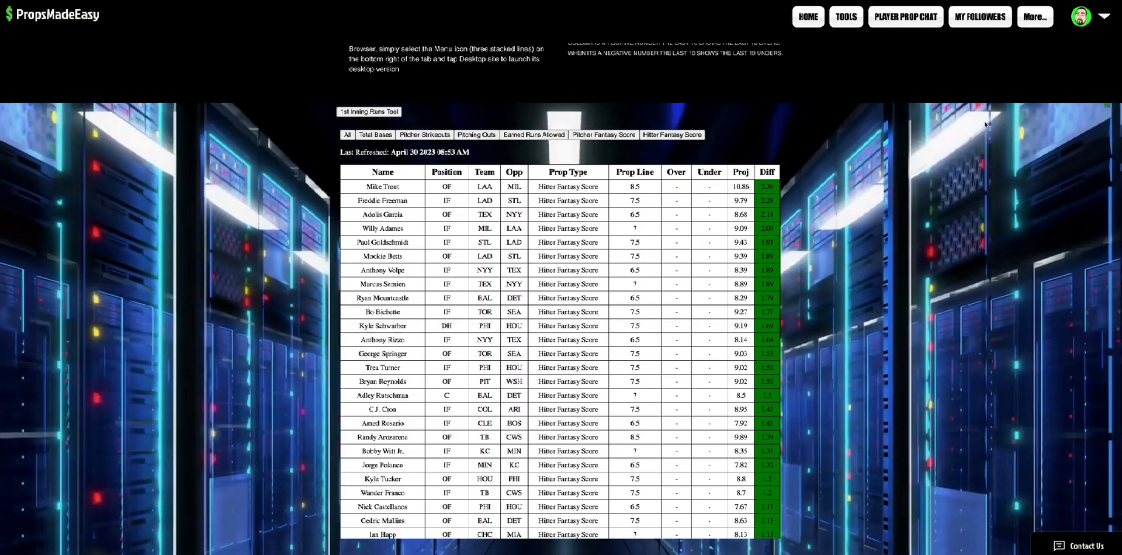
{"action": "left_click", "coordinate": [1034, 16]}
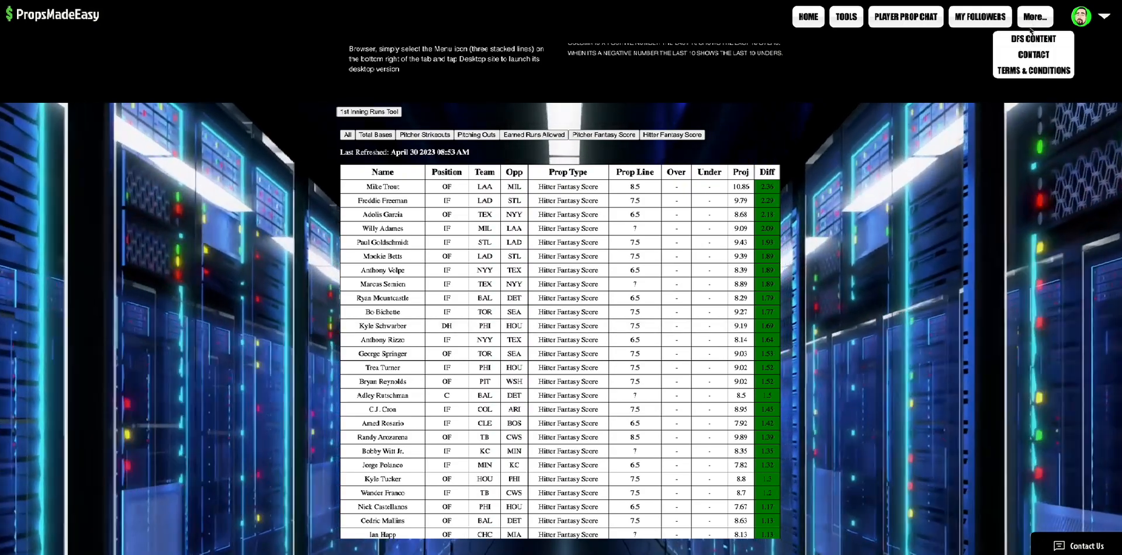